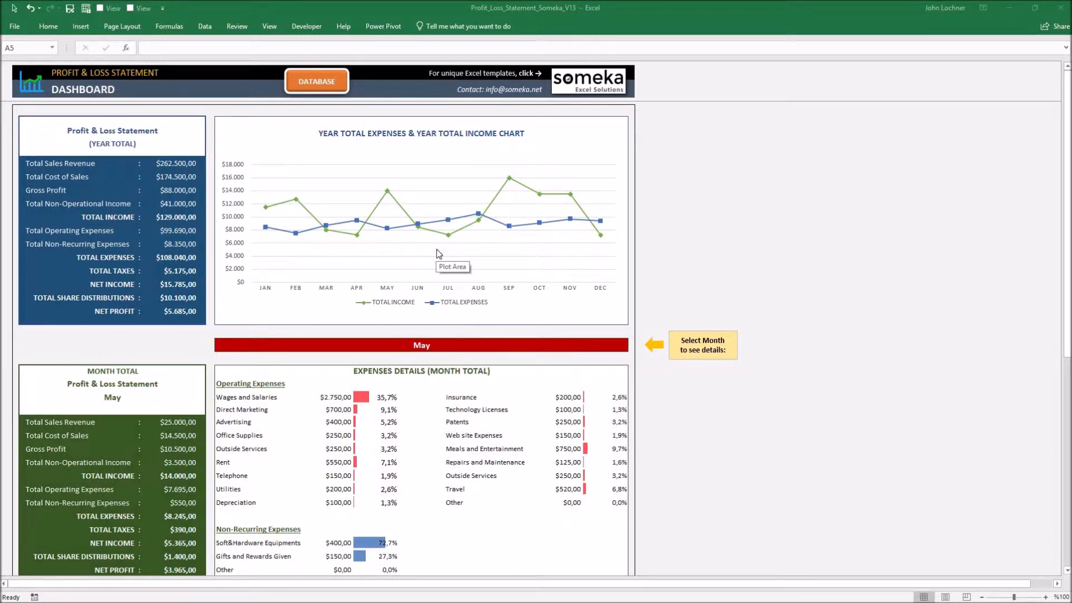
pyautogui.moveTo(200, 206)
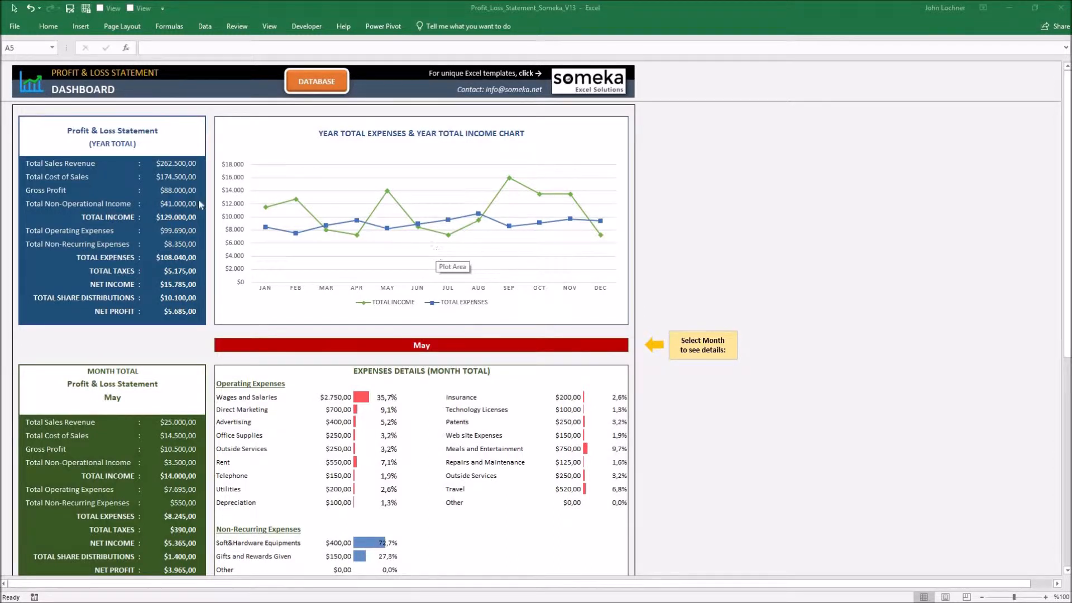
pyautogui.moveTo(400, 325)
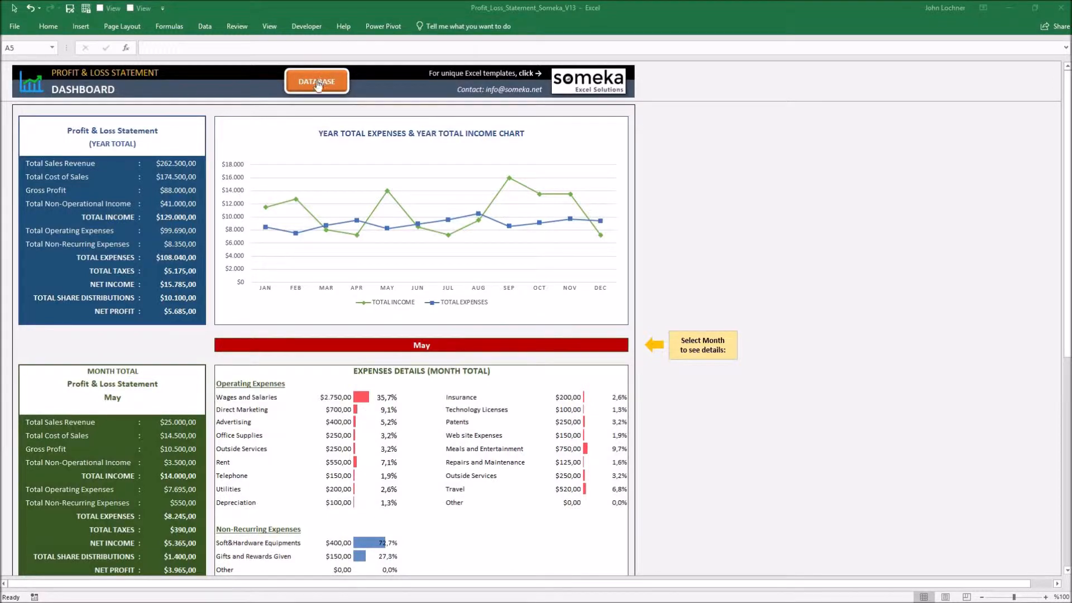
# Browse the Database sheet, return to the Dashboard and select the May month cell.
pyautogui.click(316, 80)
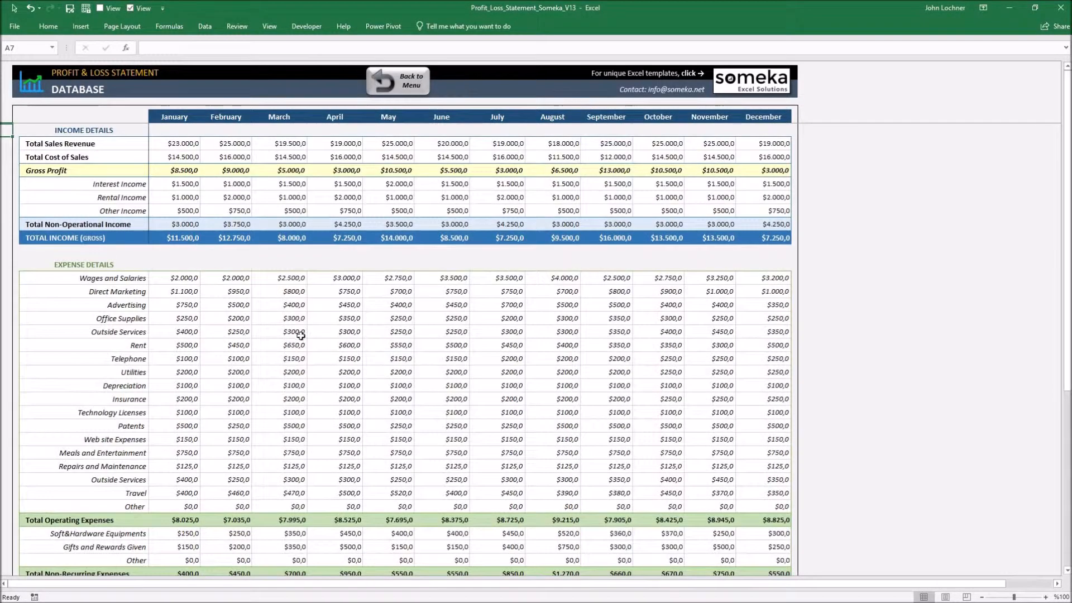
pyautogui.moveTo(344, 323)
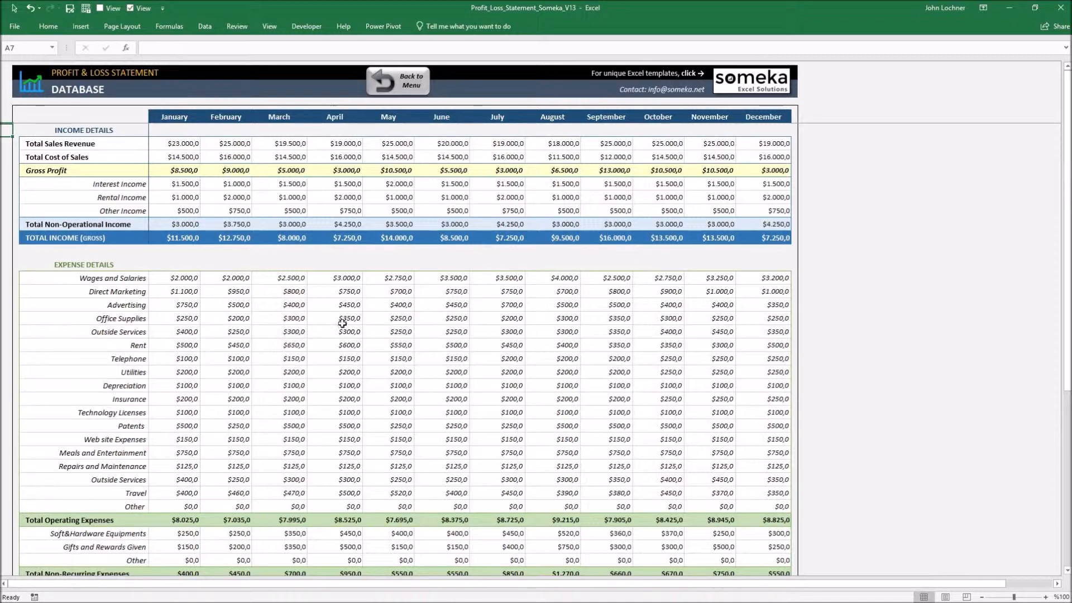
pyautogui.moveTo(315, 383)
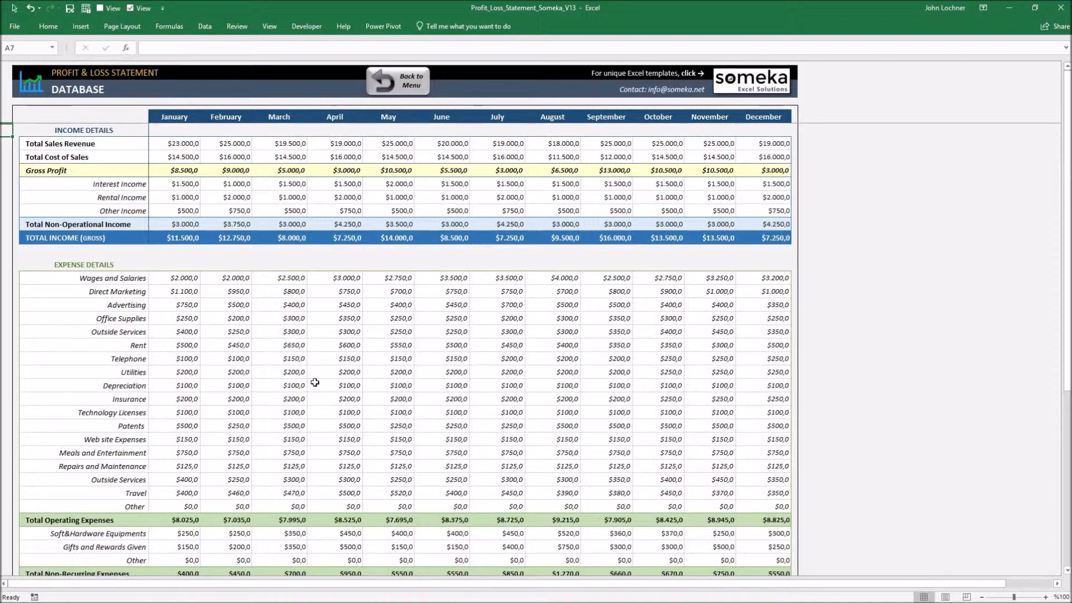
pyautogui.moveTo(94, 158)
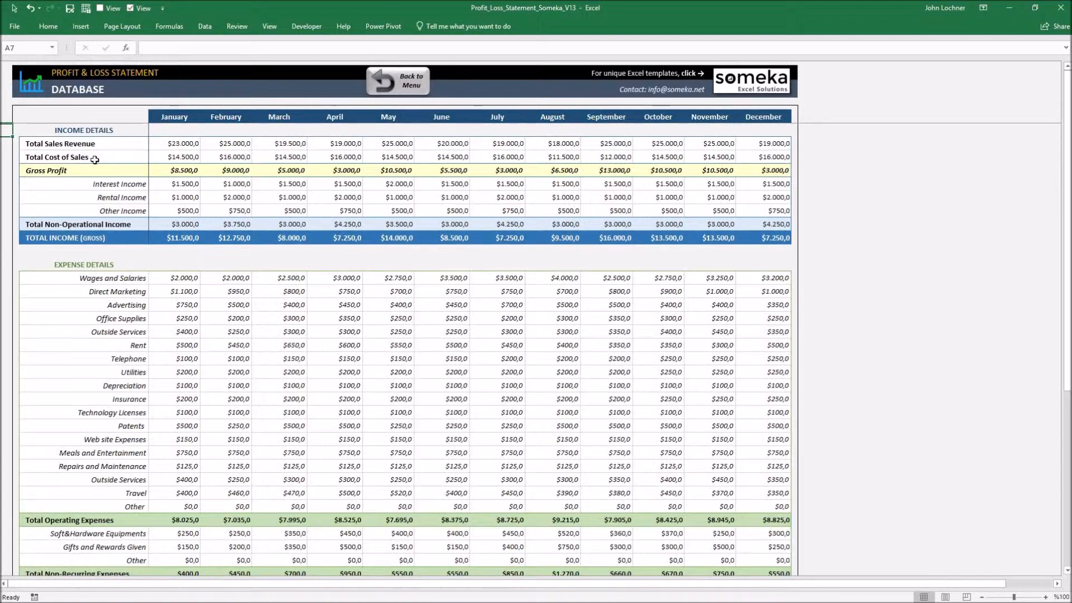
pyautogui.moveTo(94, 325)
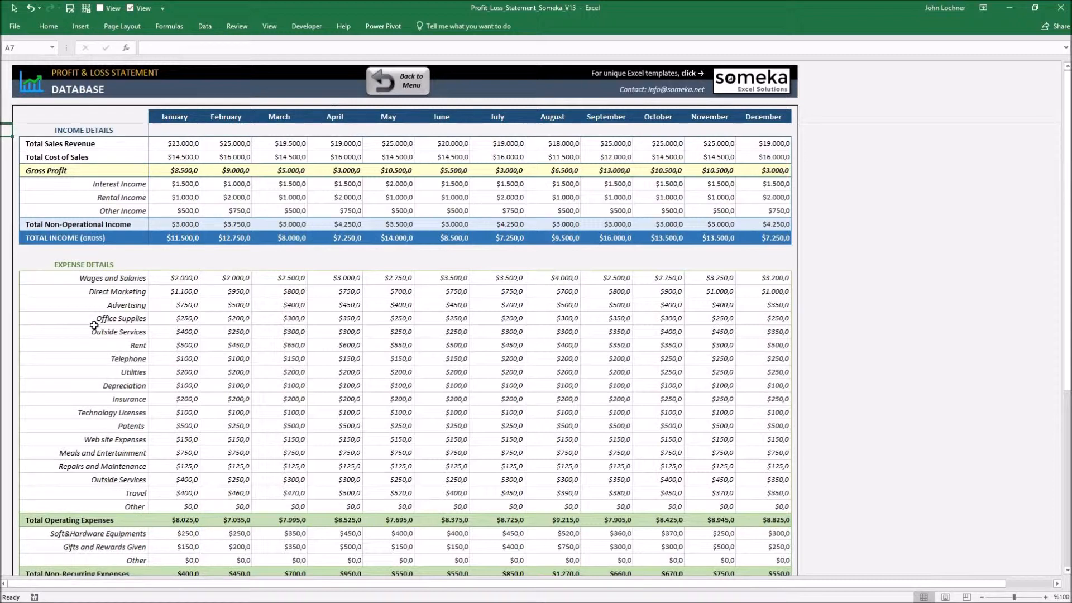
pyautogui.moveTo(311, 409)
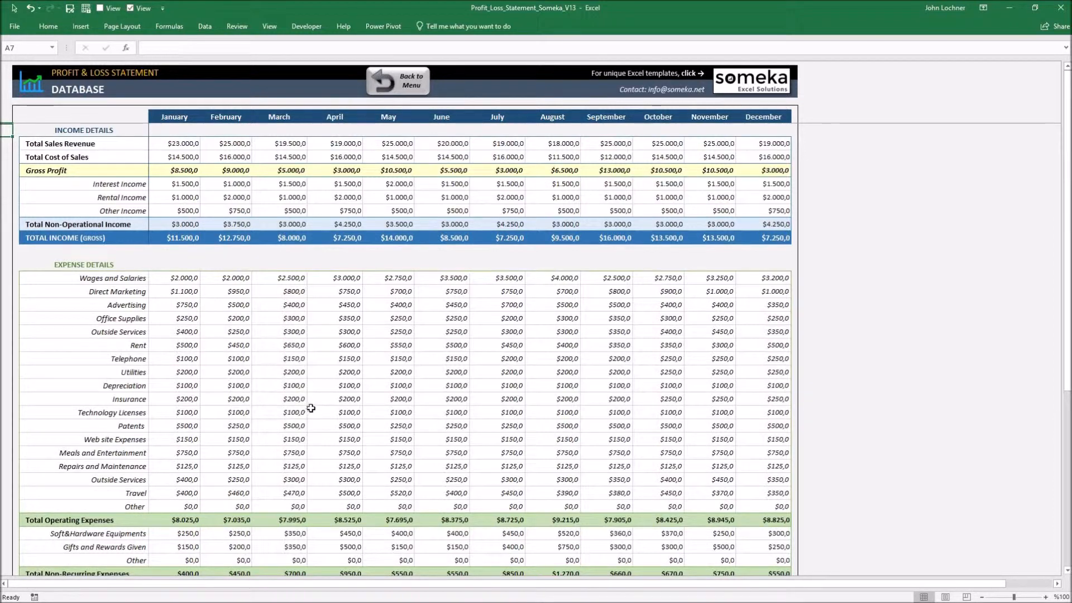
pyautogui.moveTo(354, 421)
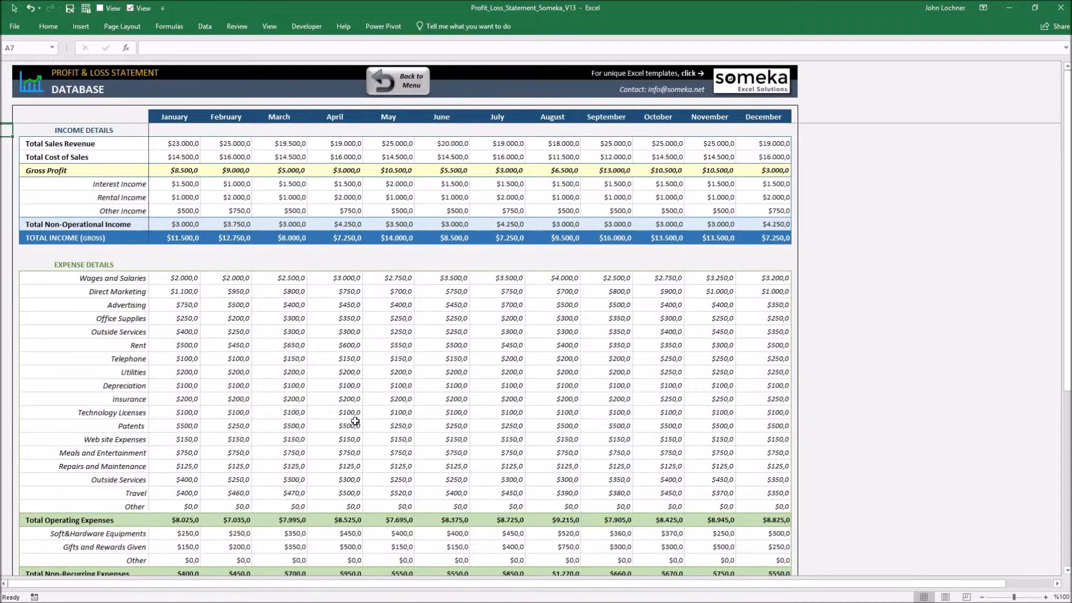
pyautogui.moveTo(427, 455)
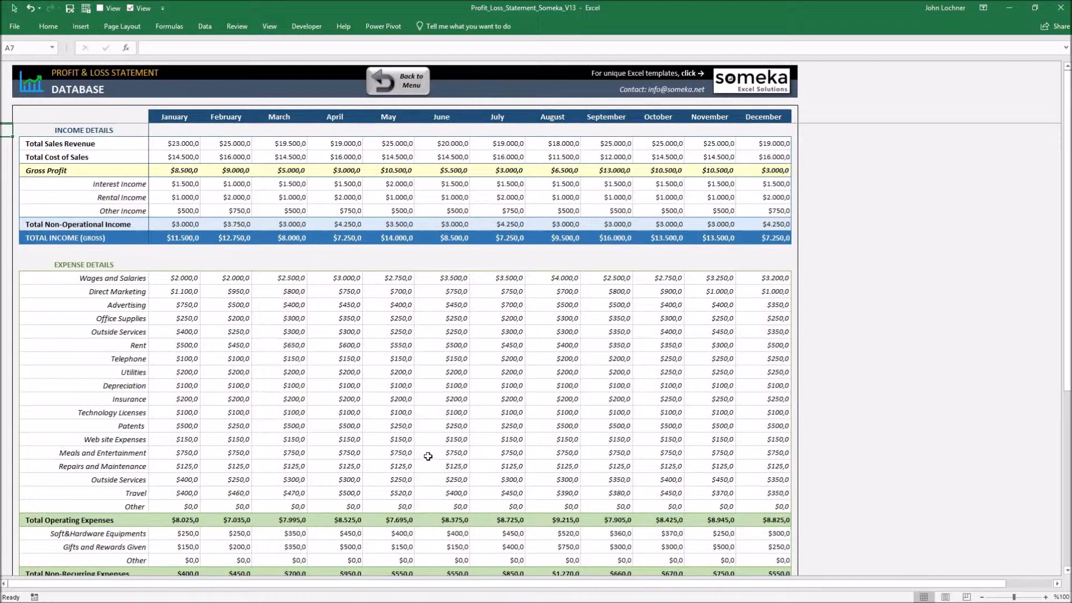
pyautogui.moveTo(408, 447)
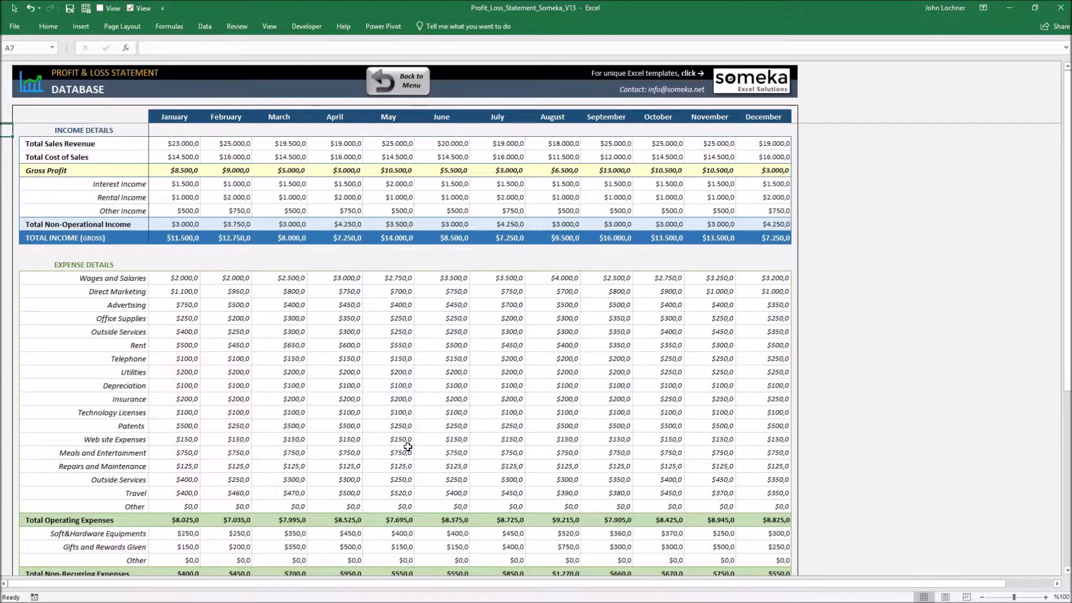
pyautogui.moveTo(187, 245)
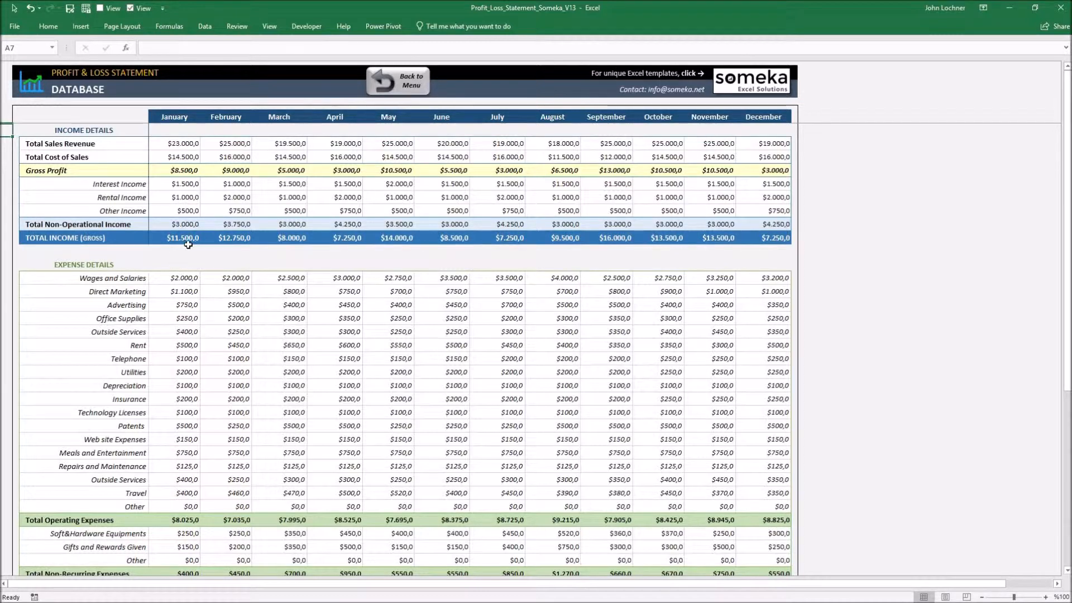
pyautogui.moveTo(478, 333)
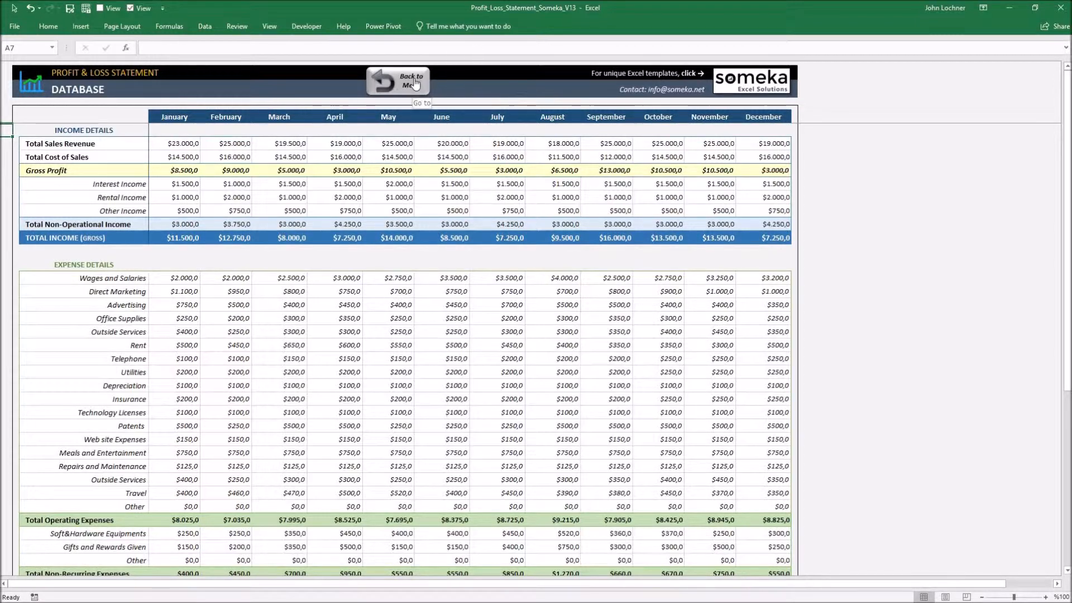
pyautogui.click(409, 81)
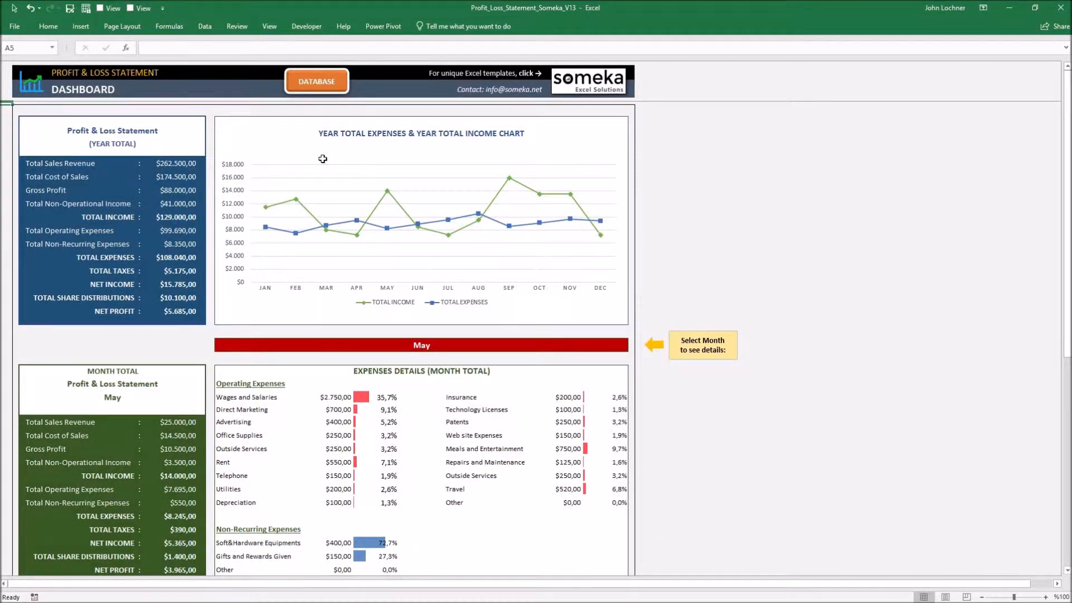
pyautogui.moveTo(112, 177)
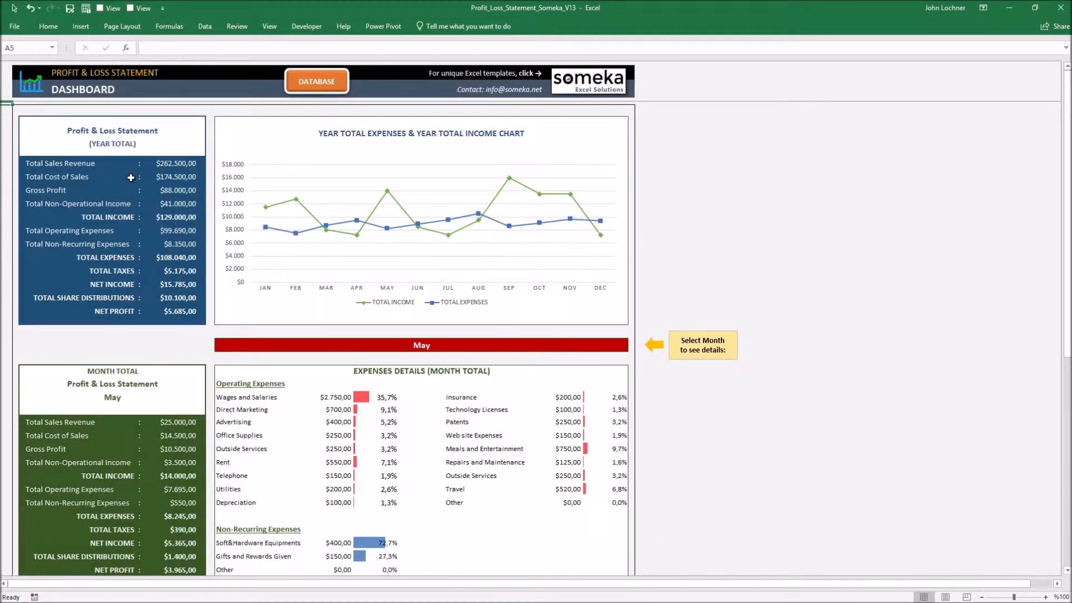
pyautogui.moveTo(312, 172)
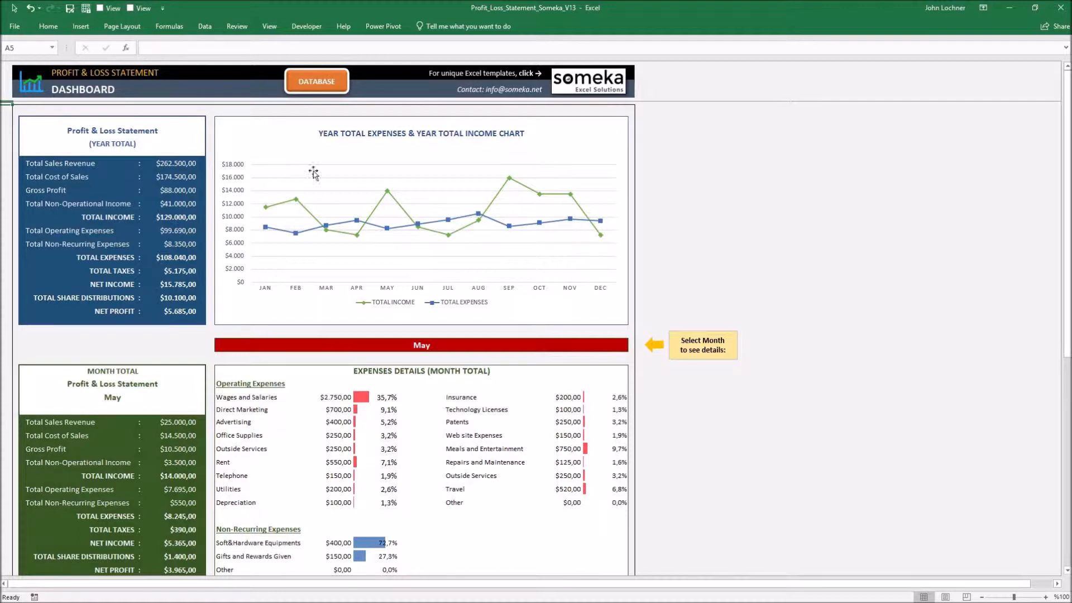
pyautogui.moveTo(392, 182)
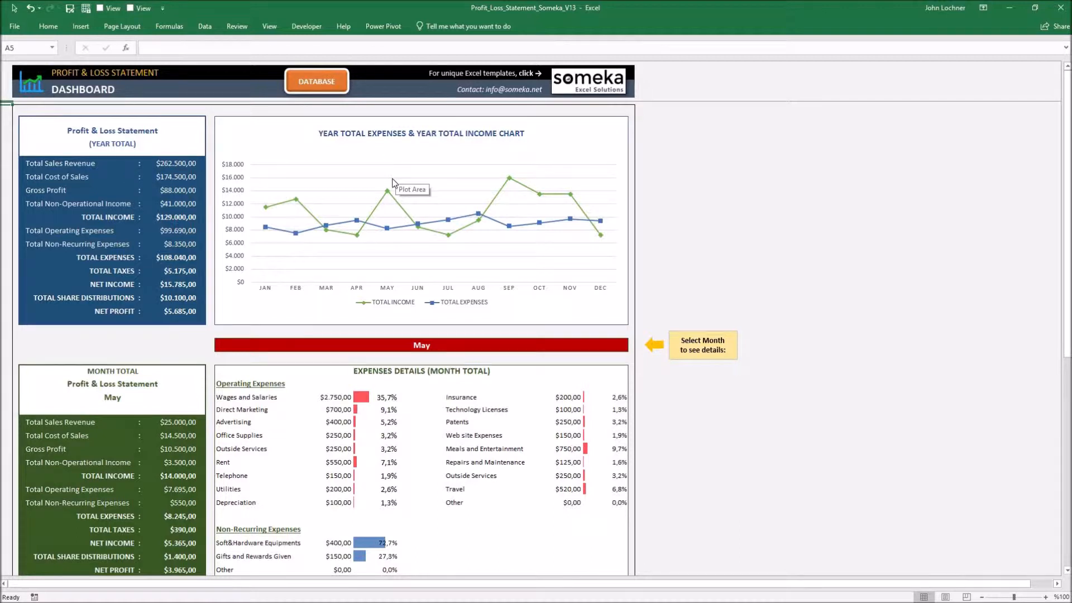
pyautogui.moveTo(387, 190)
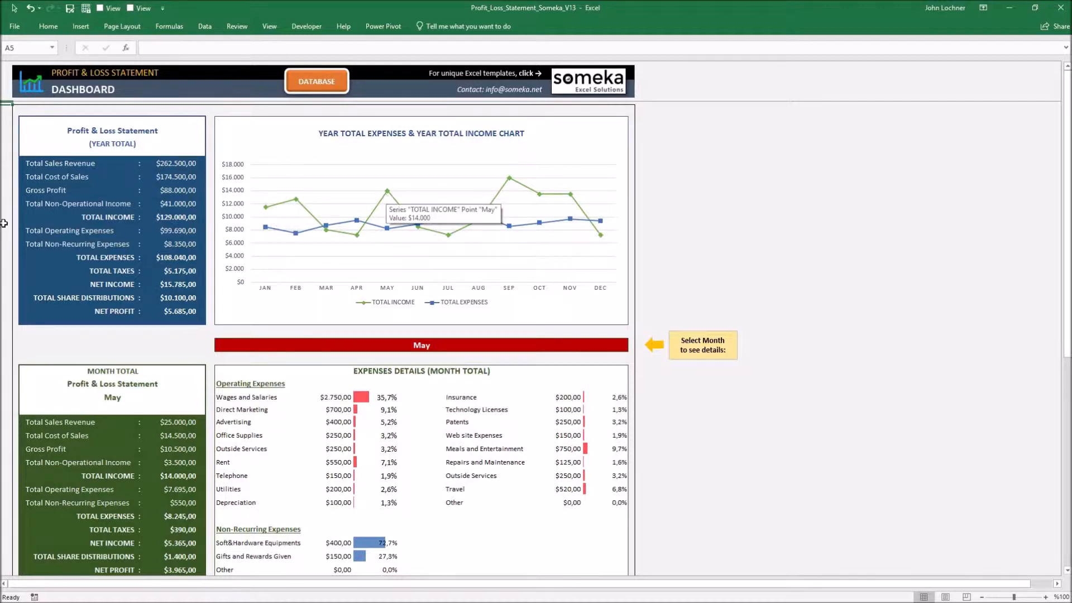
pyautogui.moveTo(107, 261)
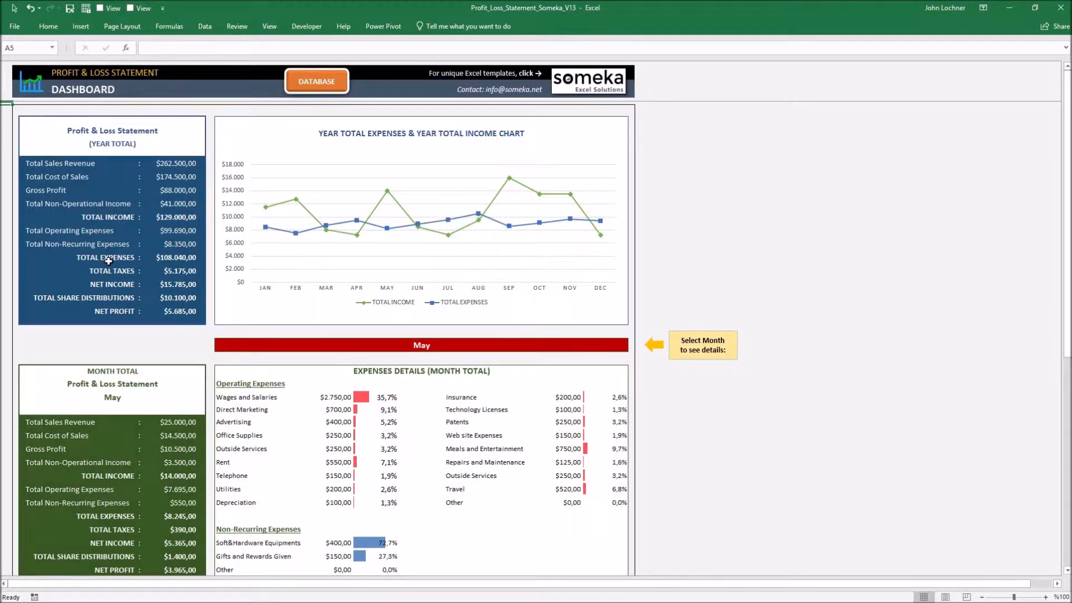
pyautogui.moveTo(109, 285)
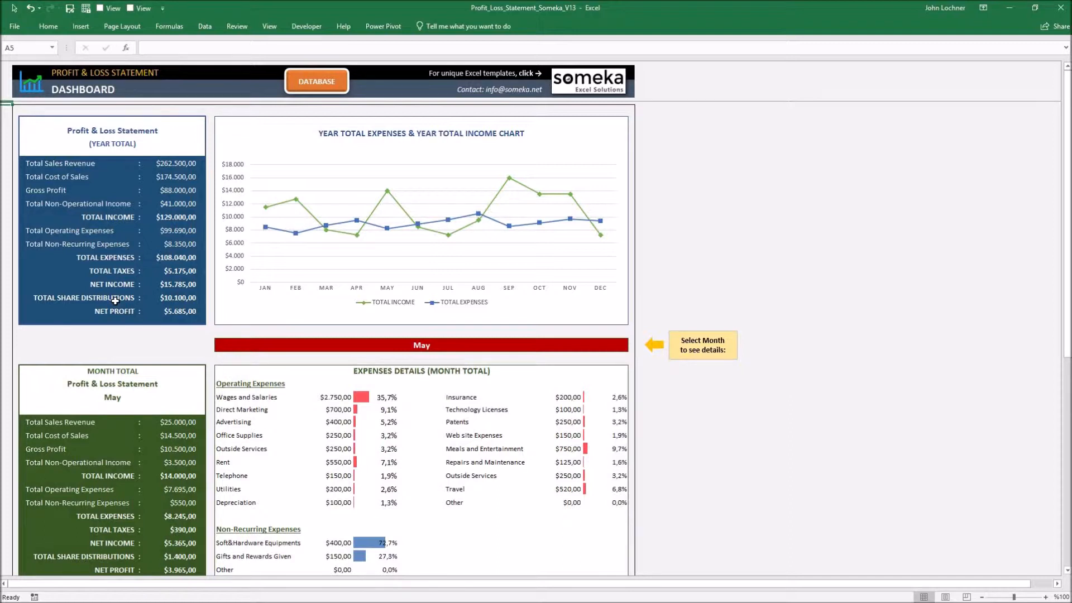
pyautogui.moveTo(116, 321)
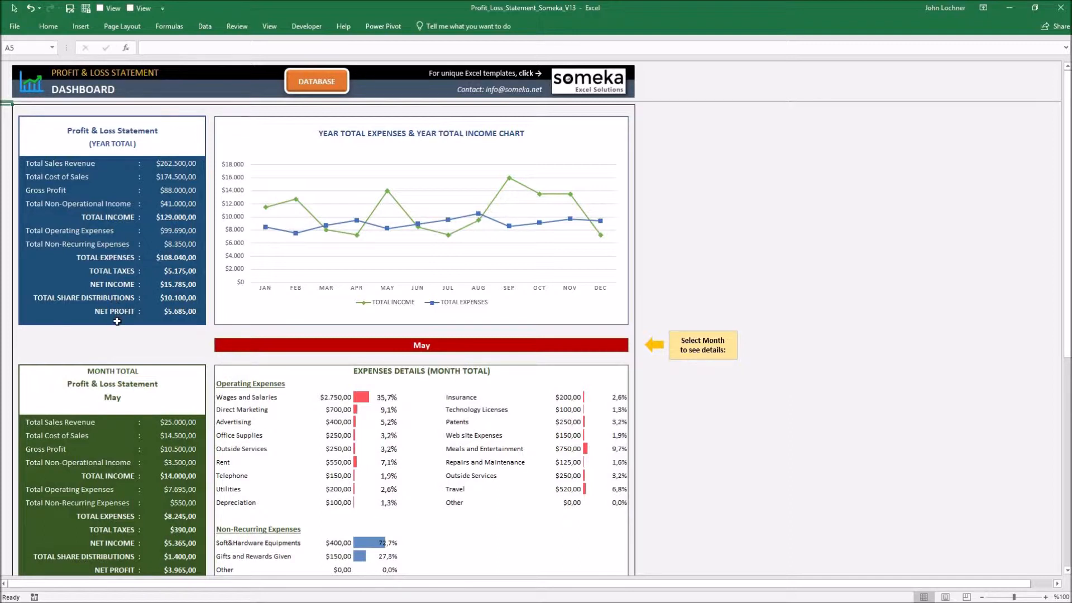
pyautogui.moveTo(433, 248)
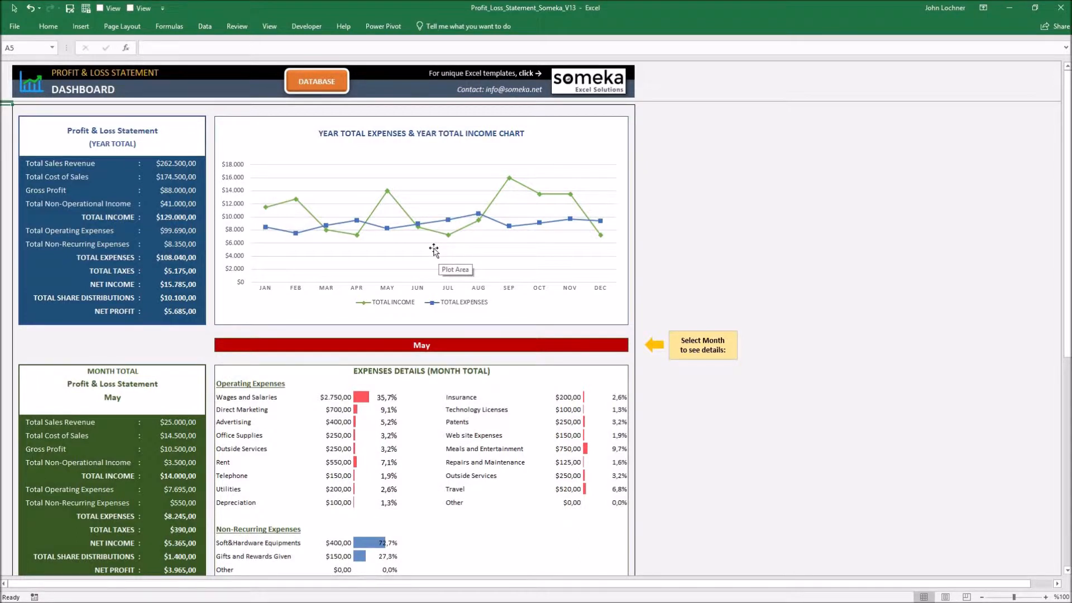
pyautogui.moveTo(320, 418)
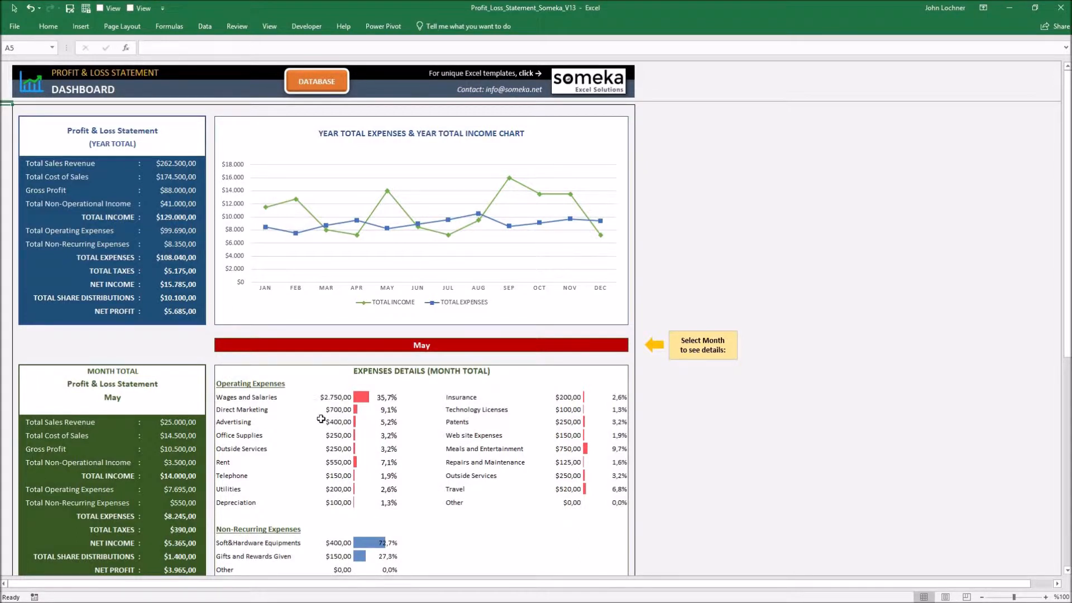
pyautogui.scroll(-3)
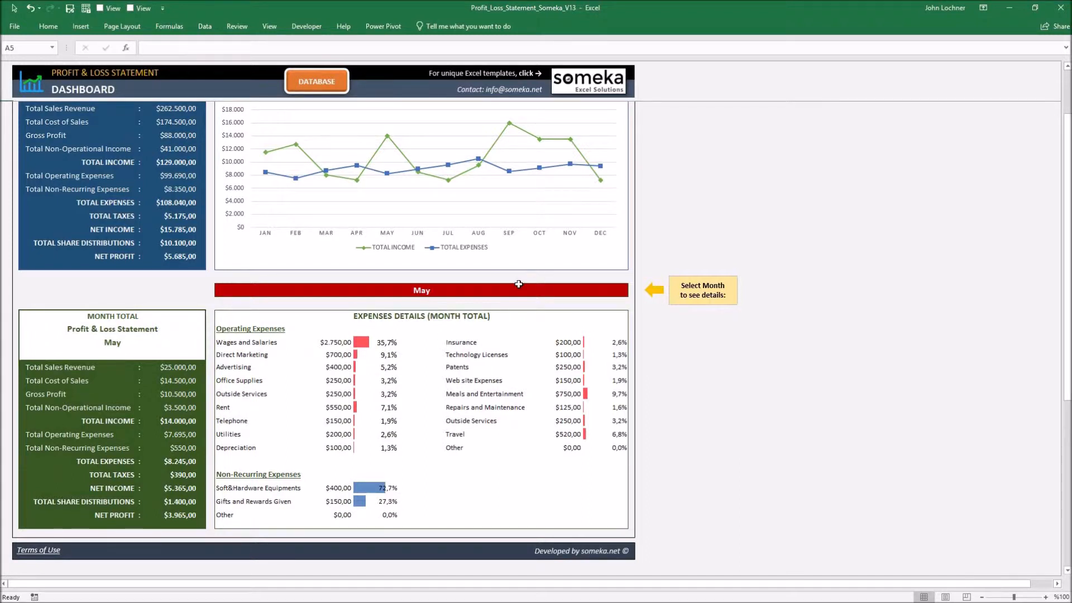
pyautogui.click(421, 290)
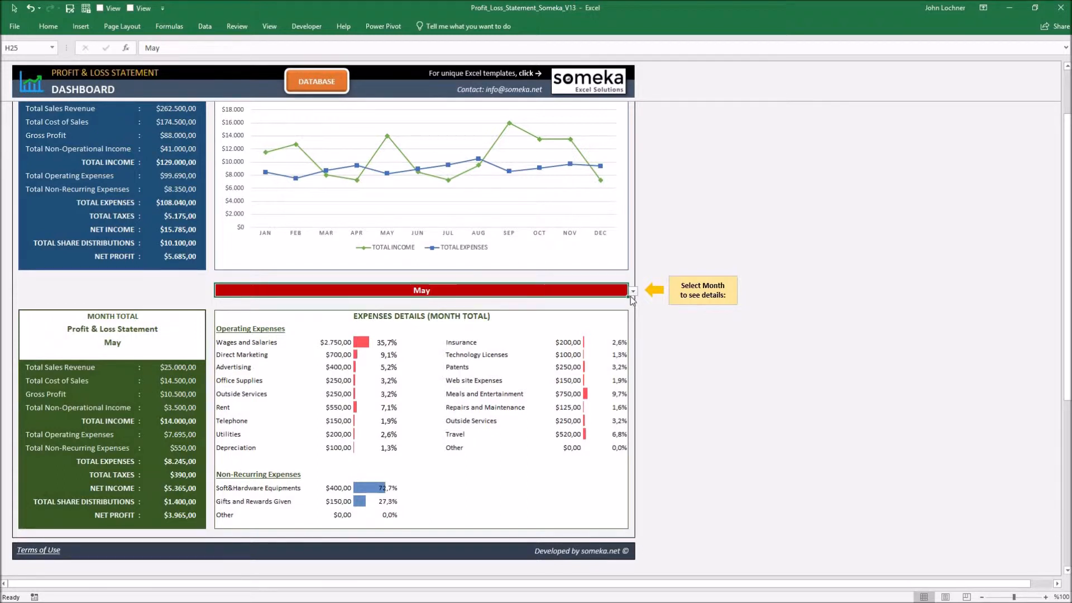
# Choose November from the month dropdown so the monthly details update.
pyautogui.click(631, 290)
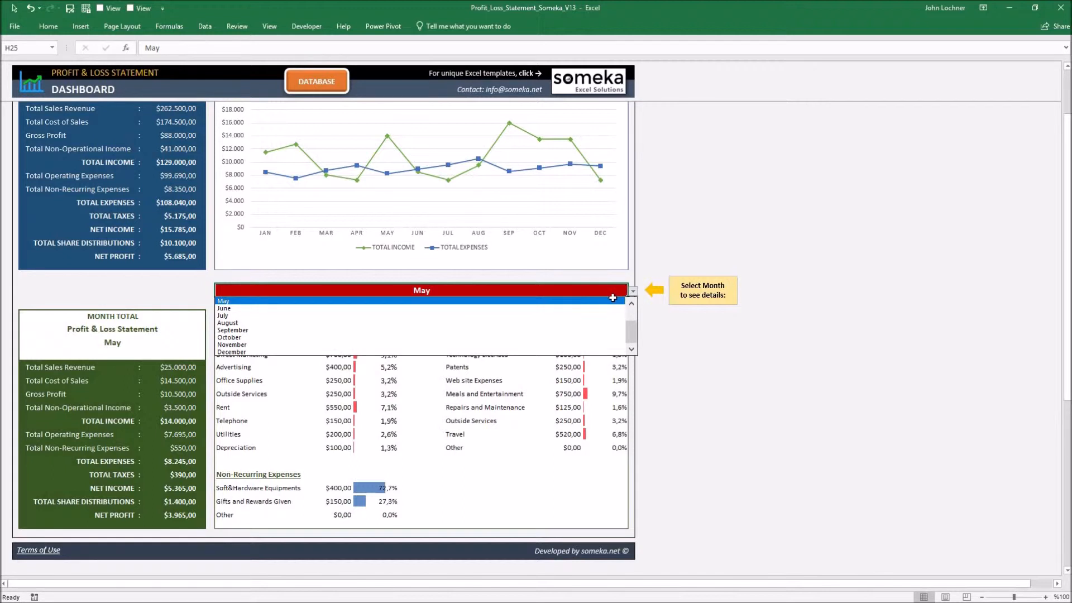
pyautogui.moveTo(487, 330)
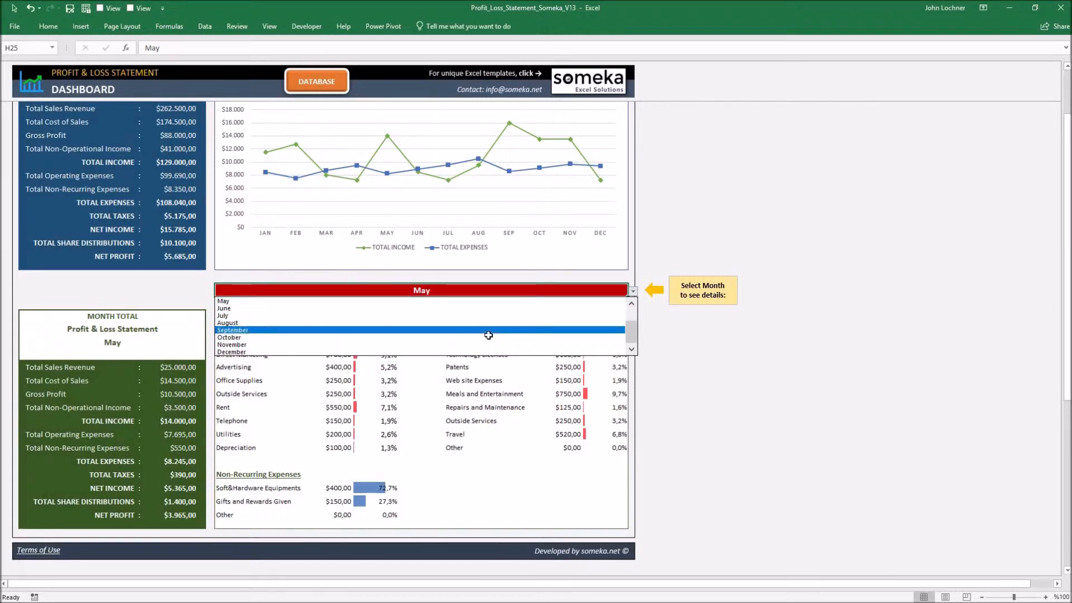
pyautogui.moveTo(494, 345)
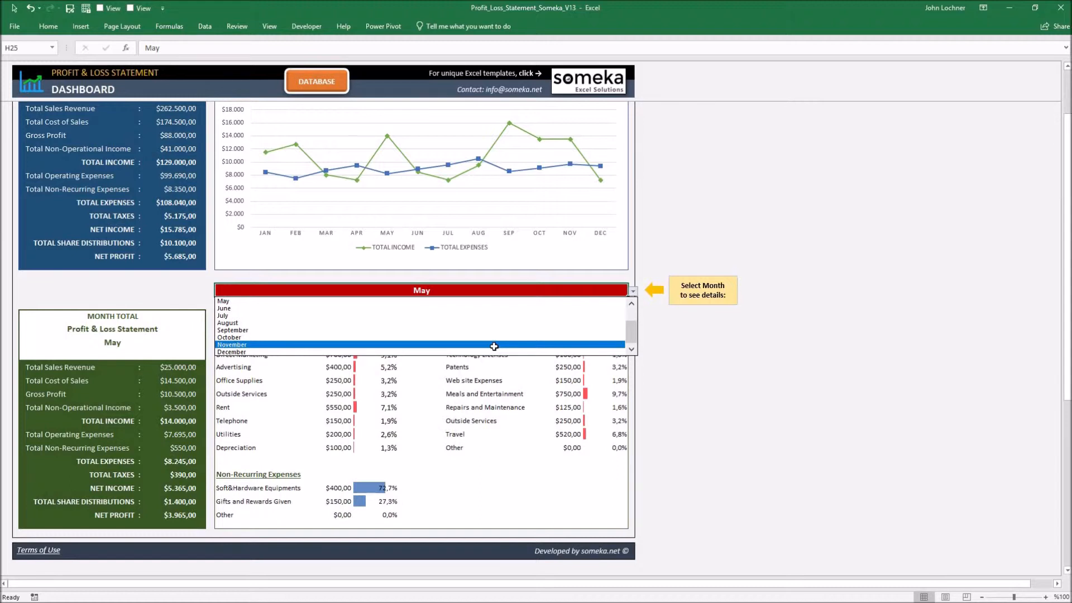
pyautogui.click(232, 344)
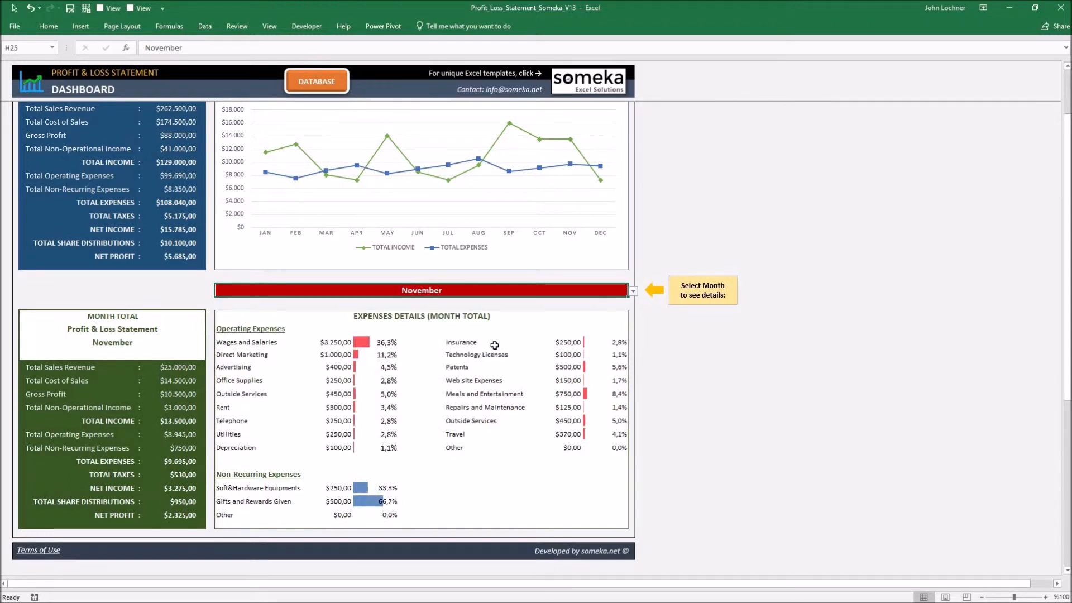